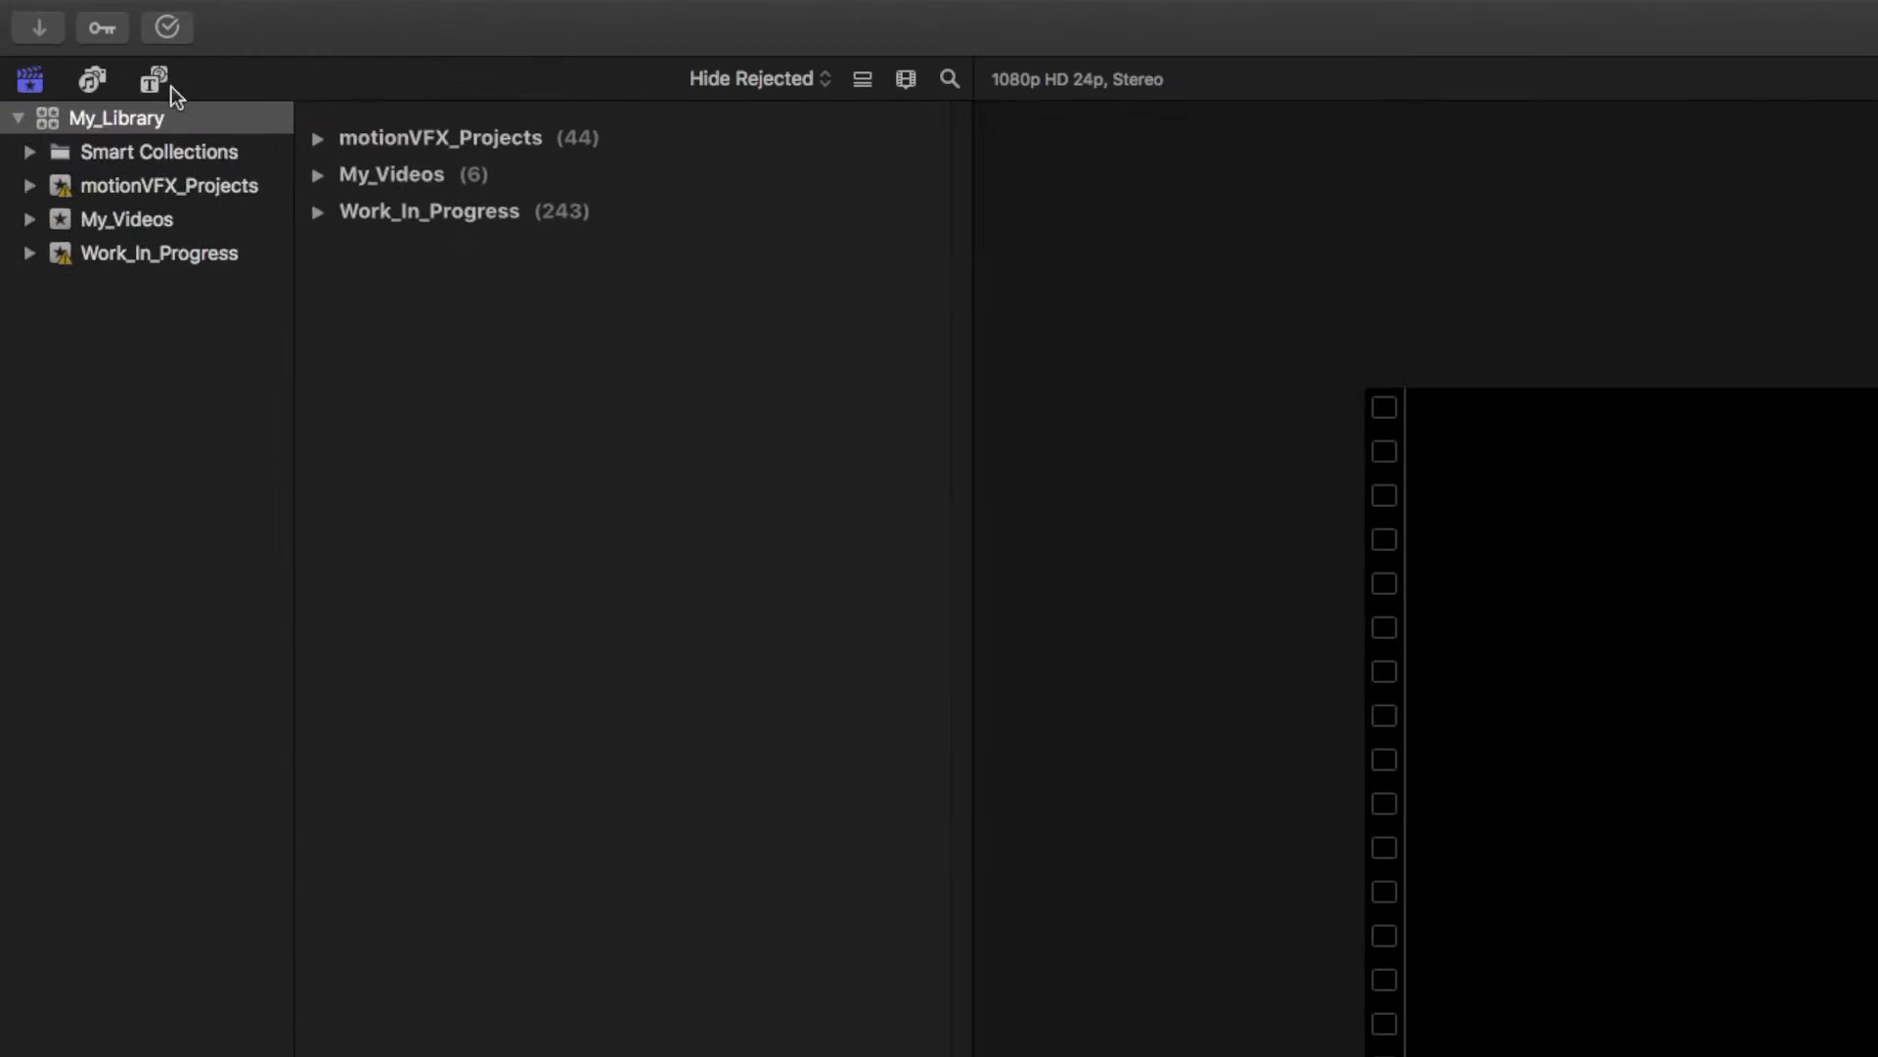
Add the mModules Christmas Background 2 clip so a gradient backdrop fills the viewer
click(153, 78)
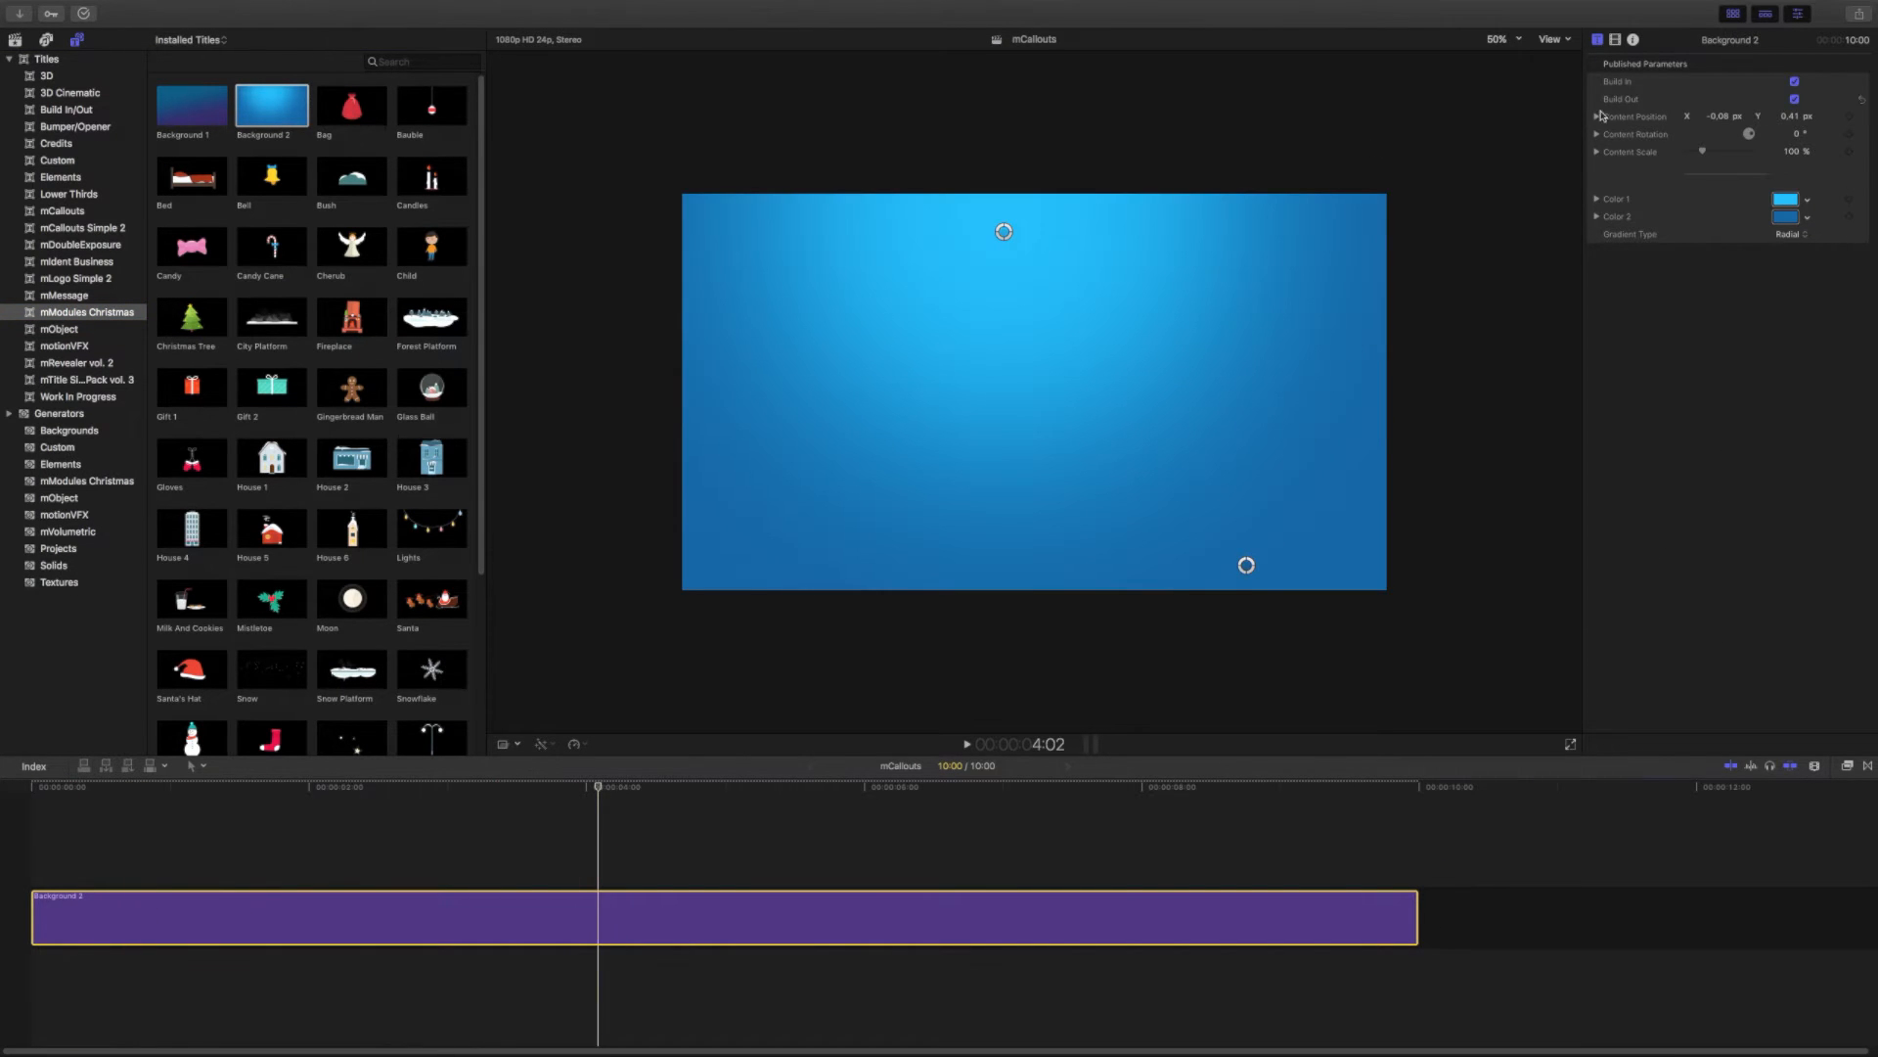
click(1754, 197)
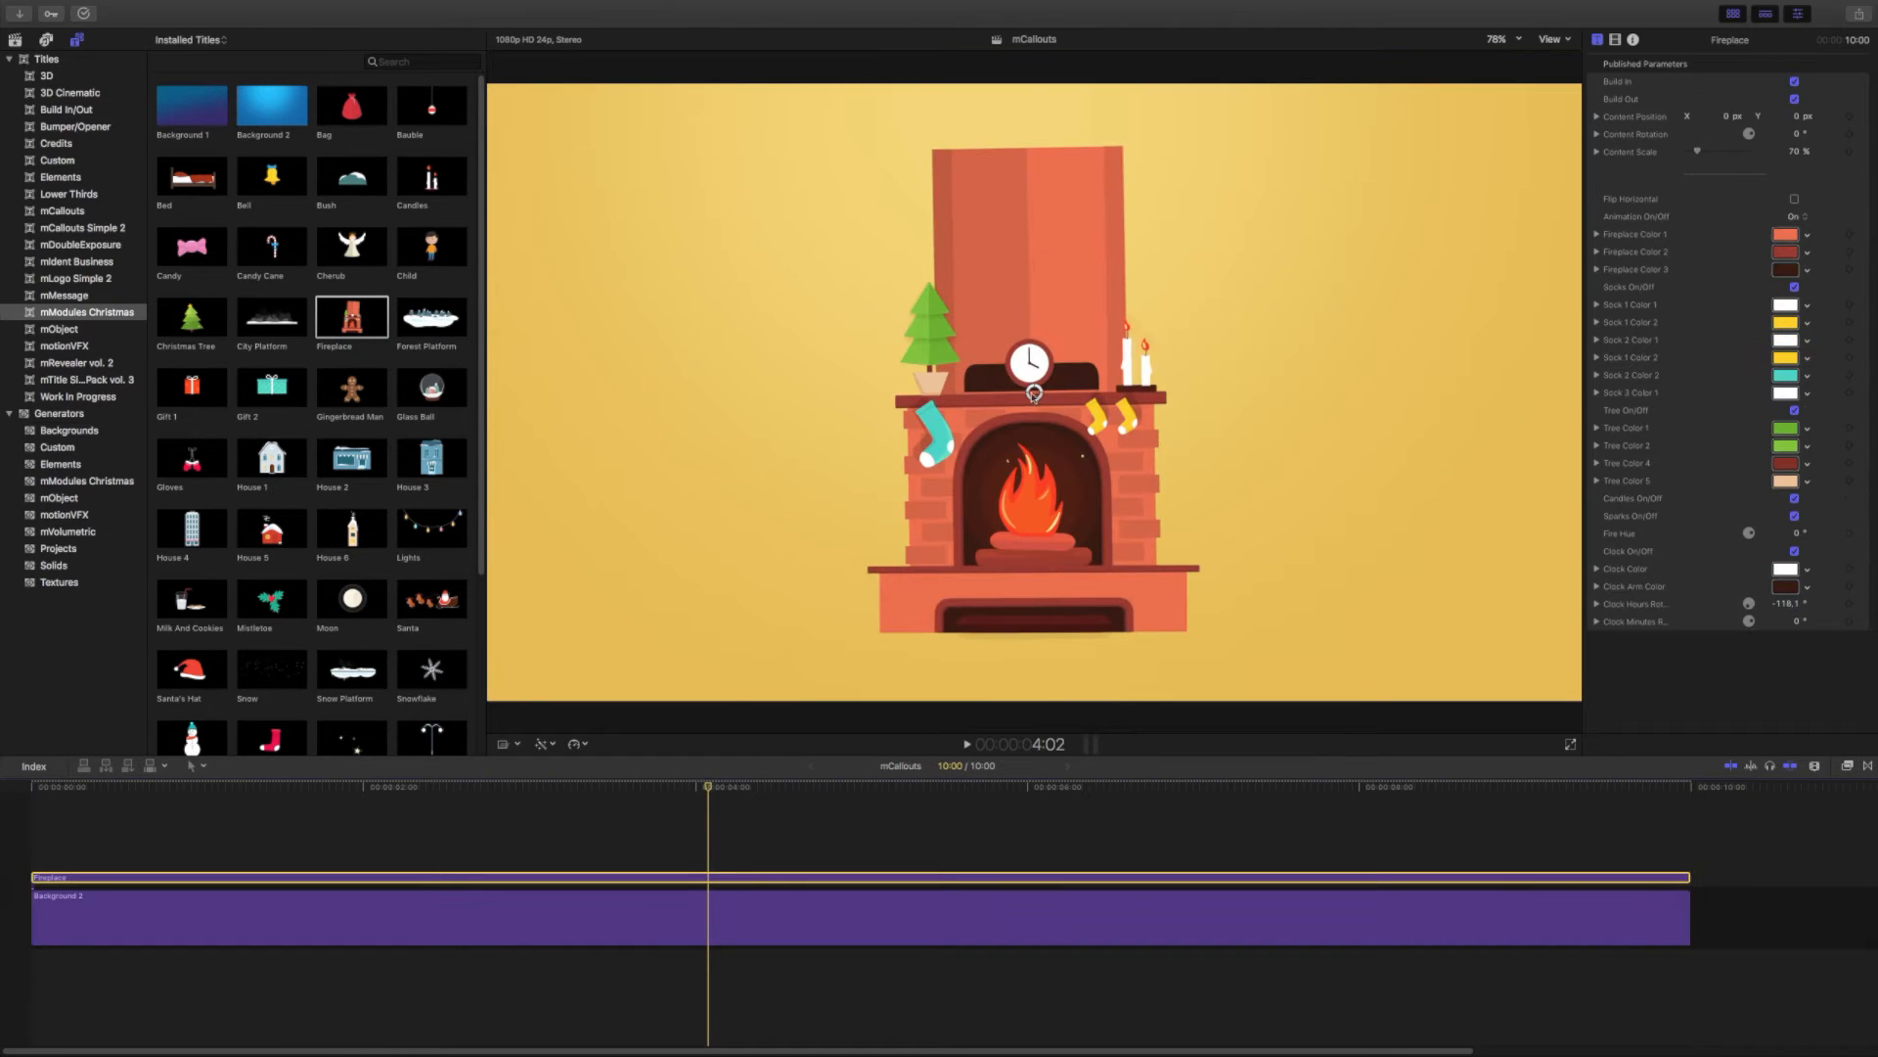
Recolour the Fireplace title's brickwork from orange to purple via its colour swatches
click(1784, 233)
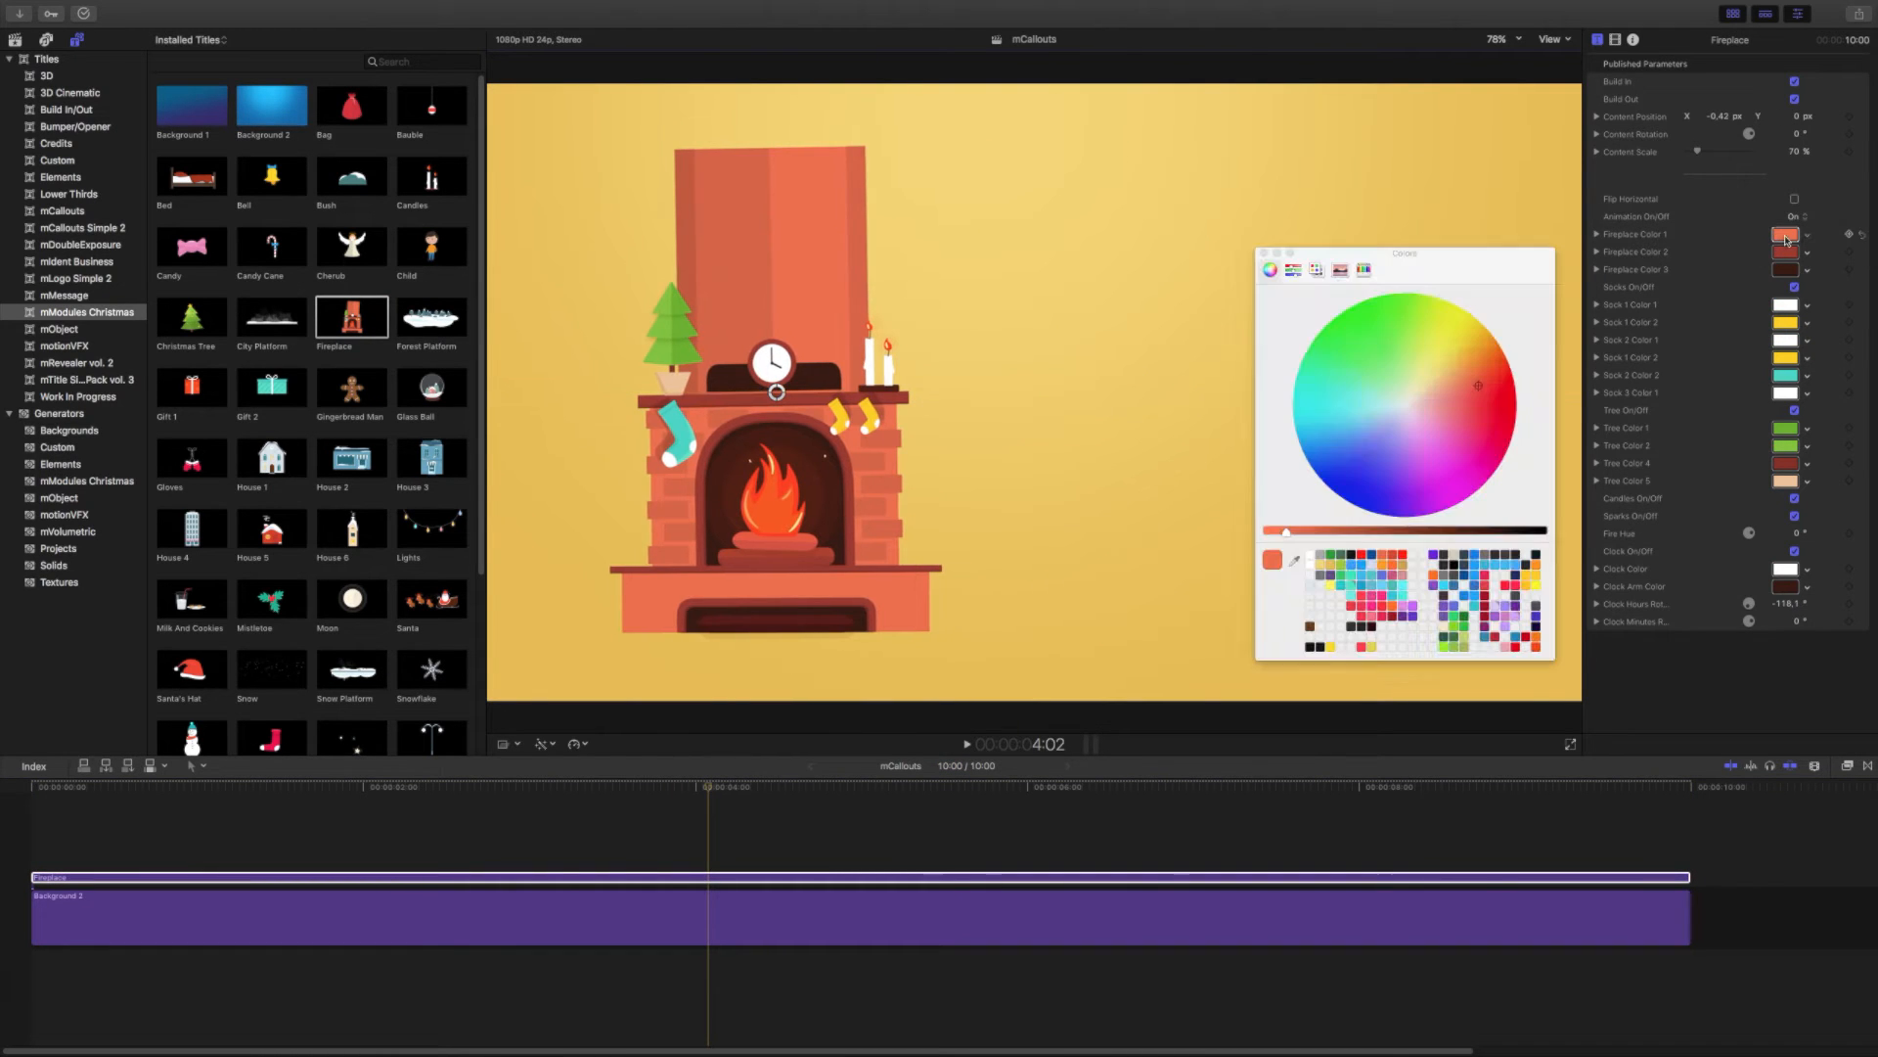
click(1383, 446)
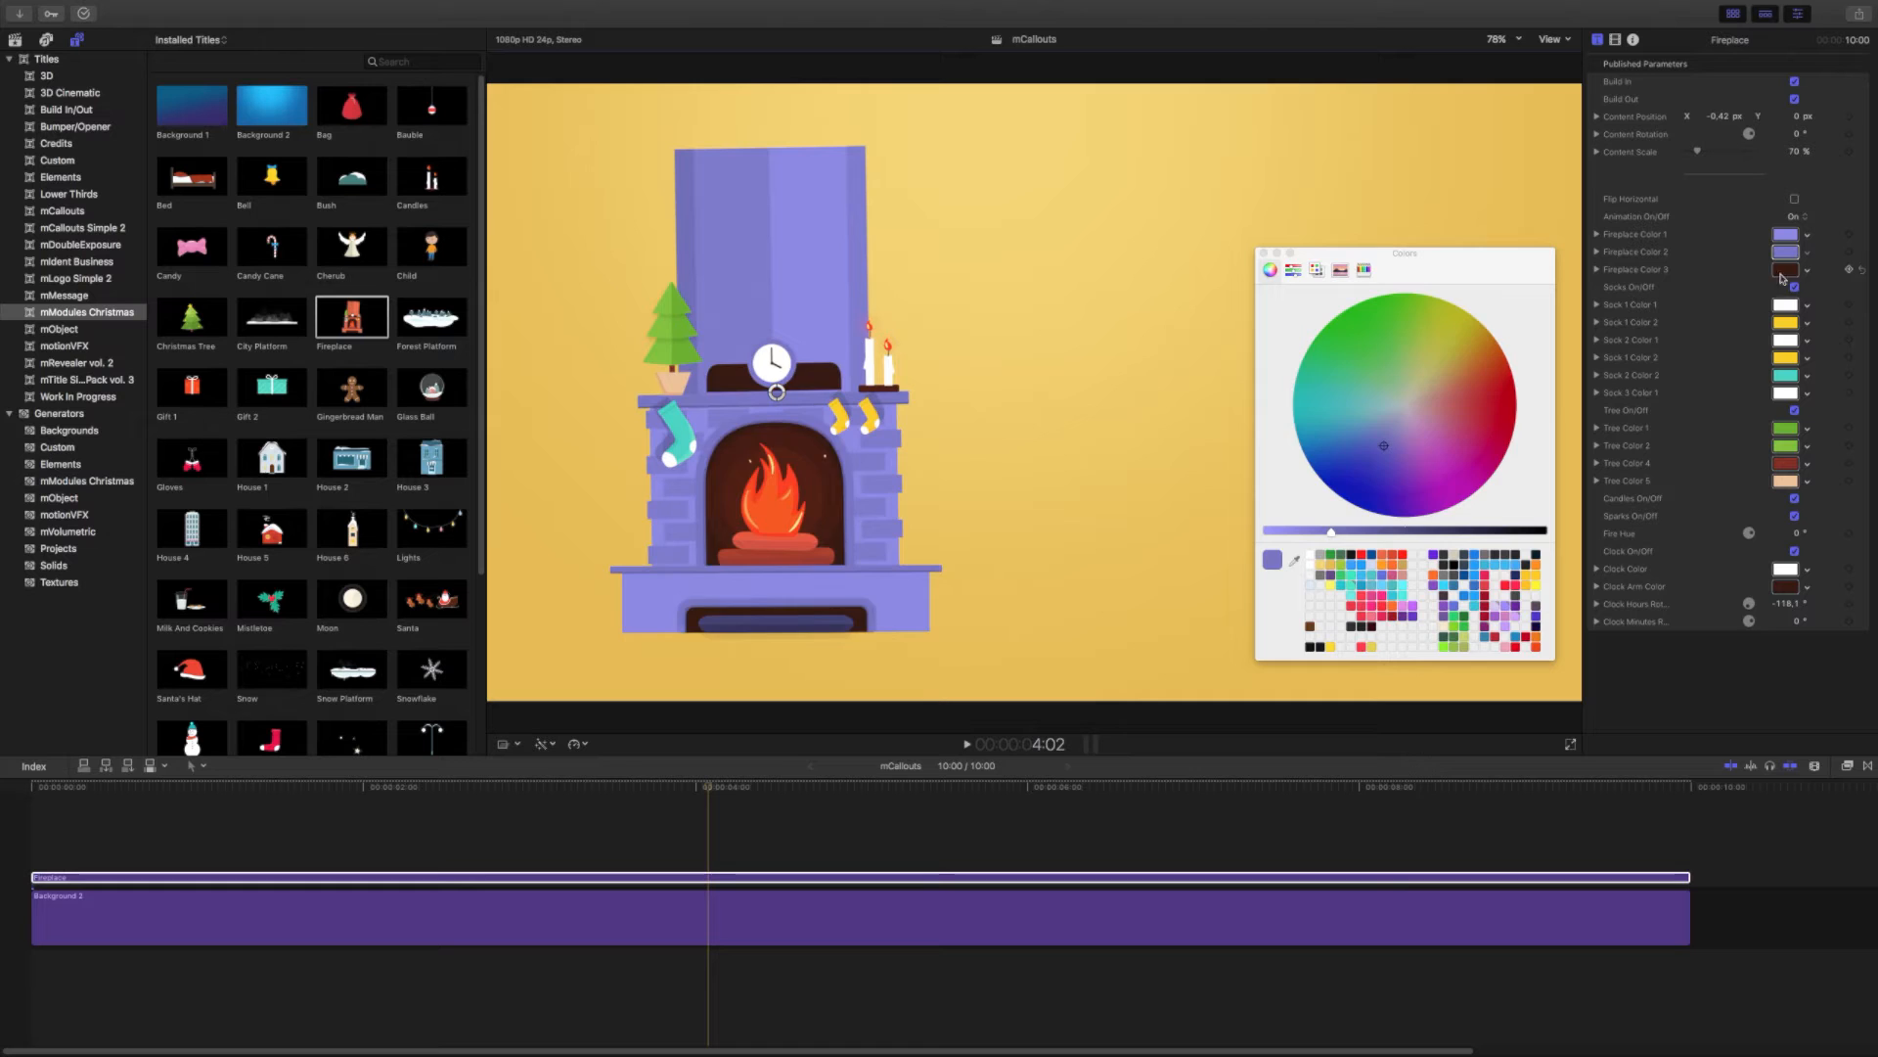
click(1784, 253)
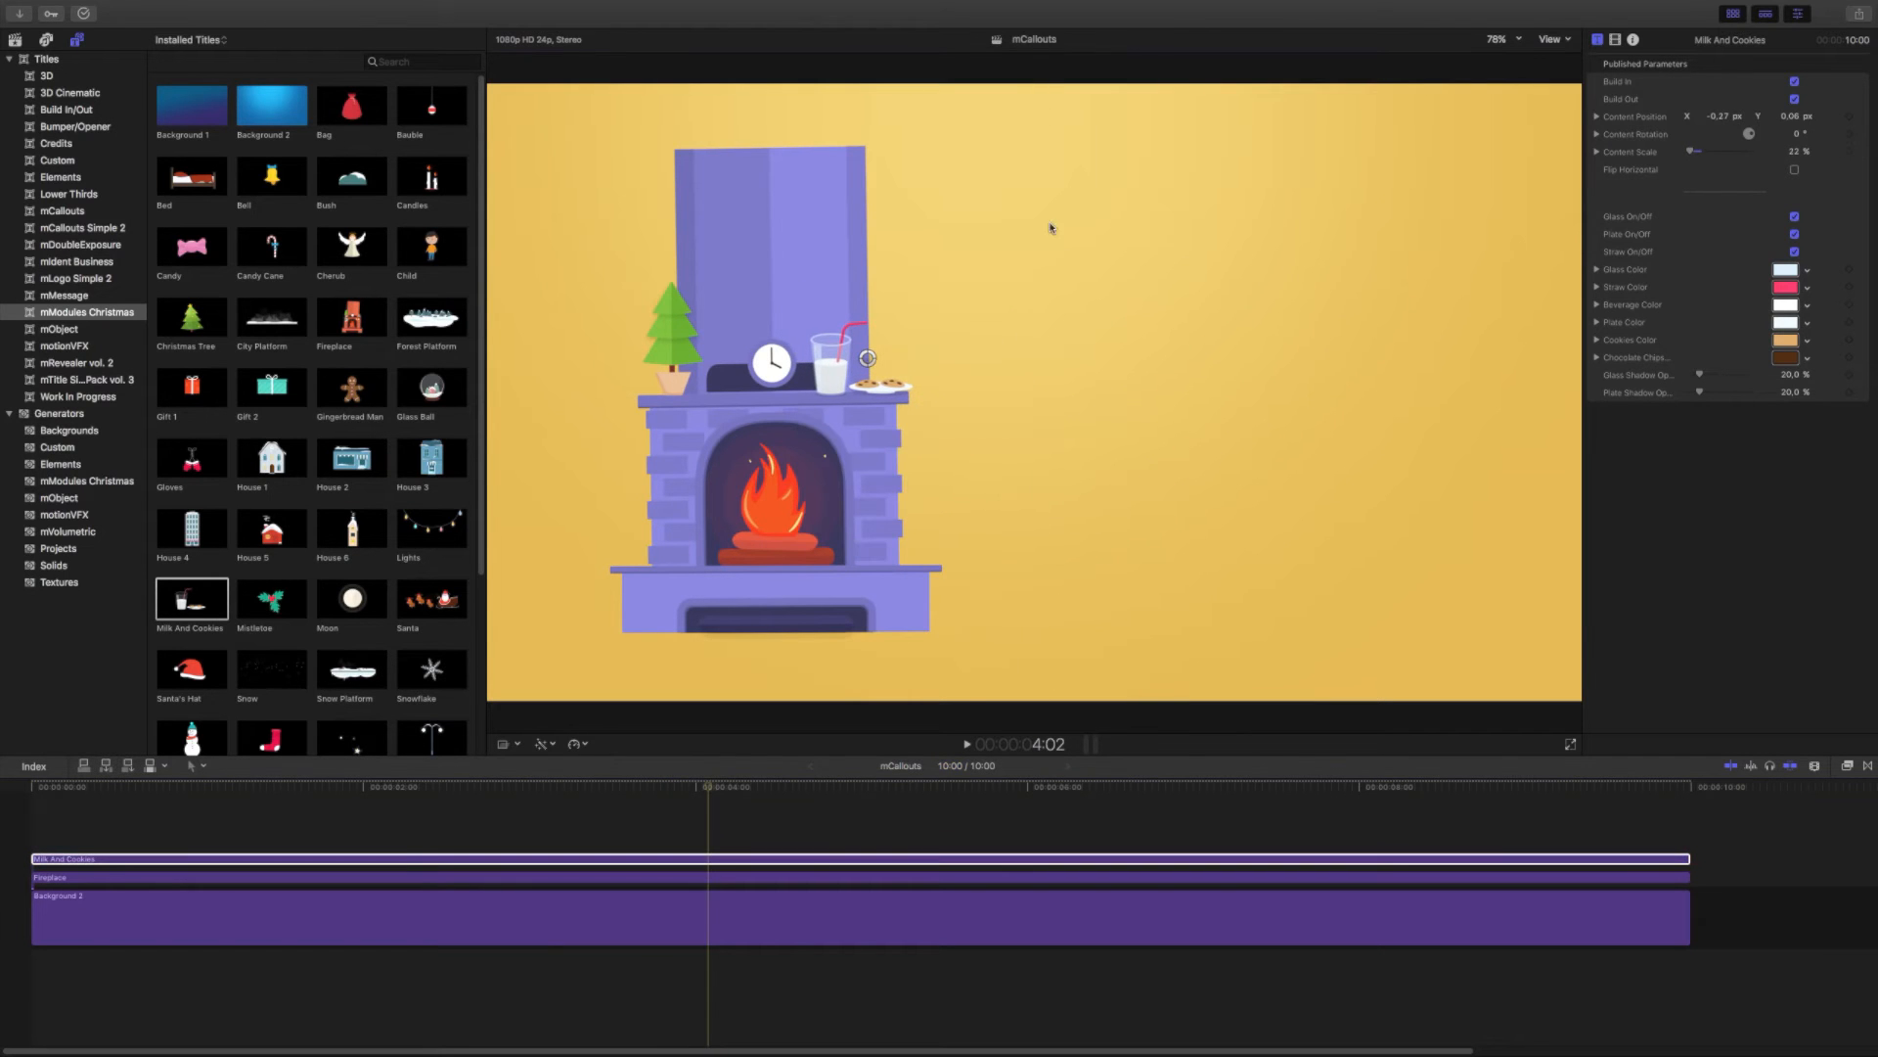
Add the Child beside the fireplace and the Wreath on the chimney, resizing both to fit
click(430, 247)
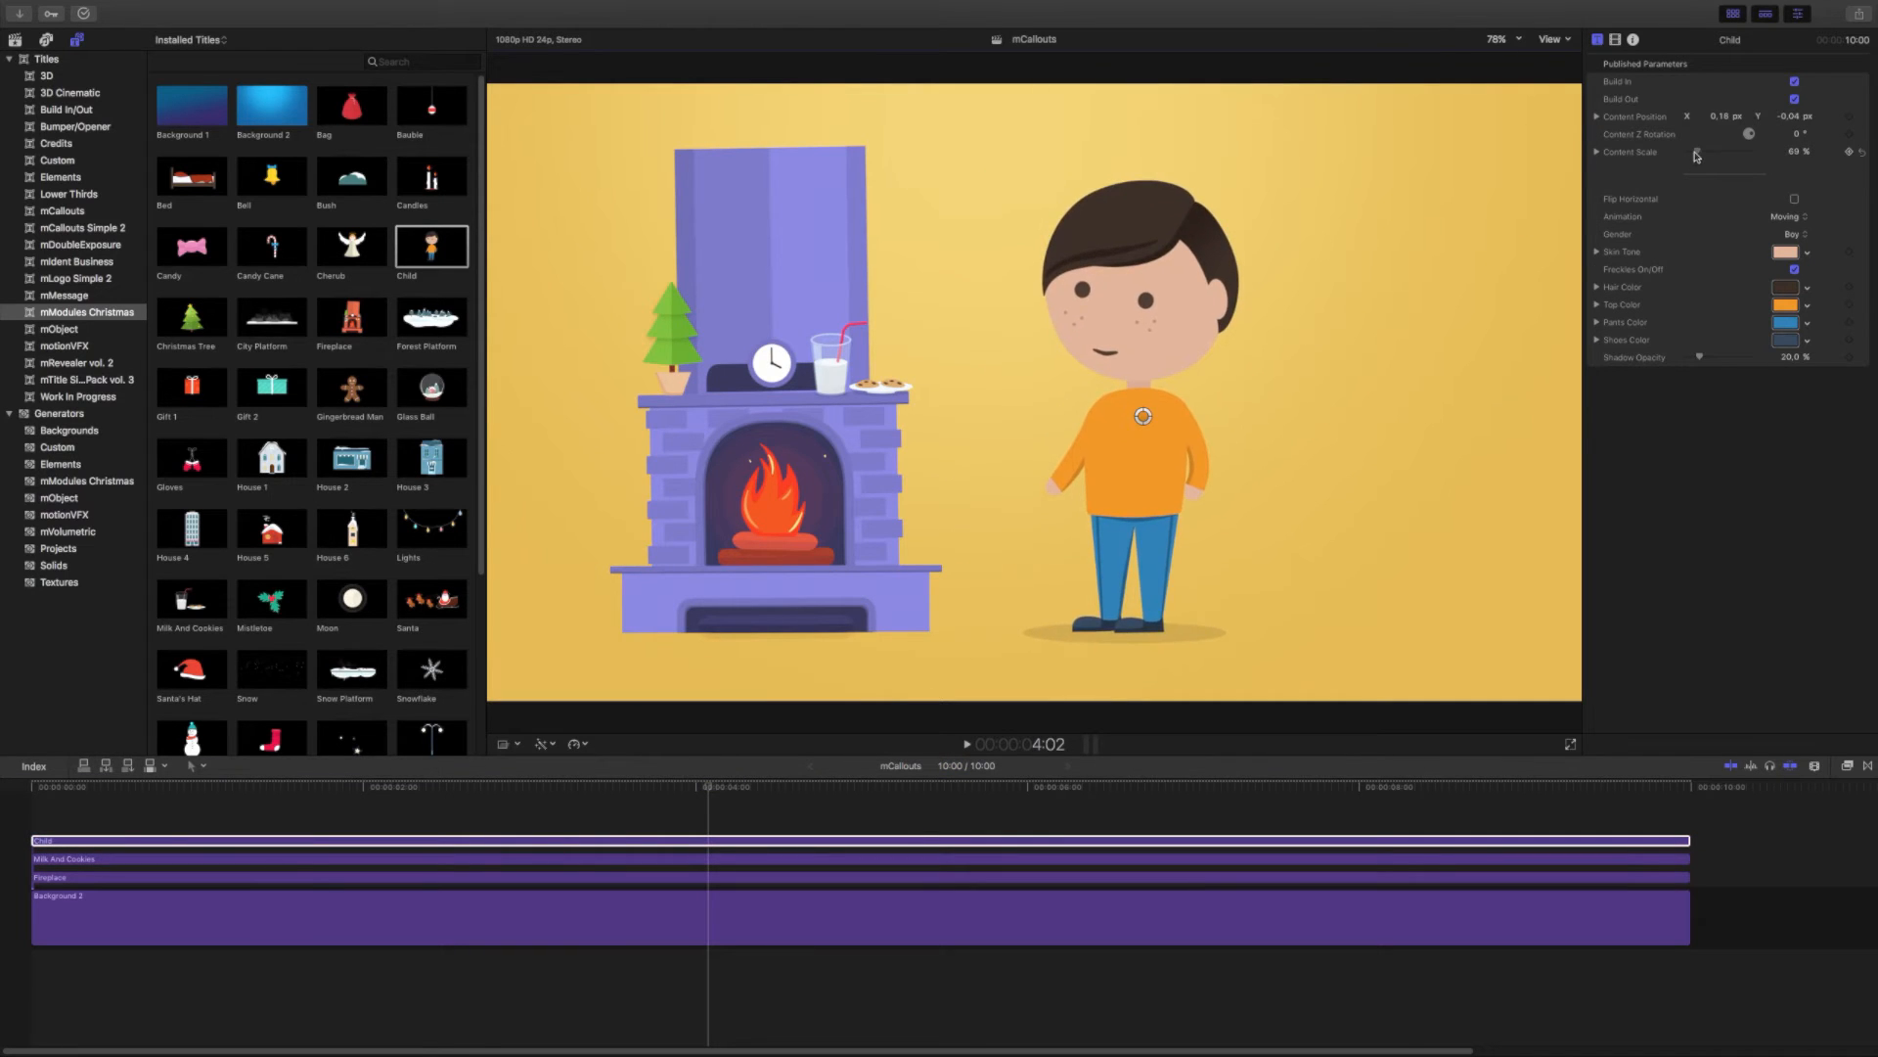
drag(1688, 165, 1698, 165)
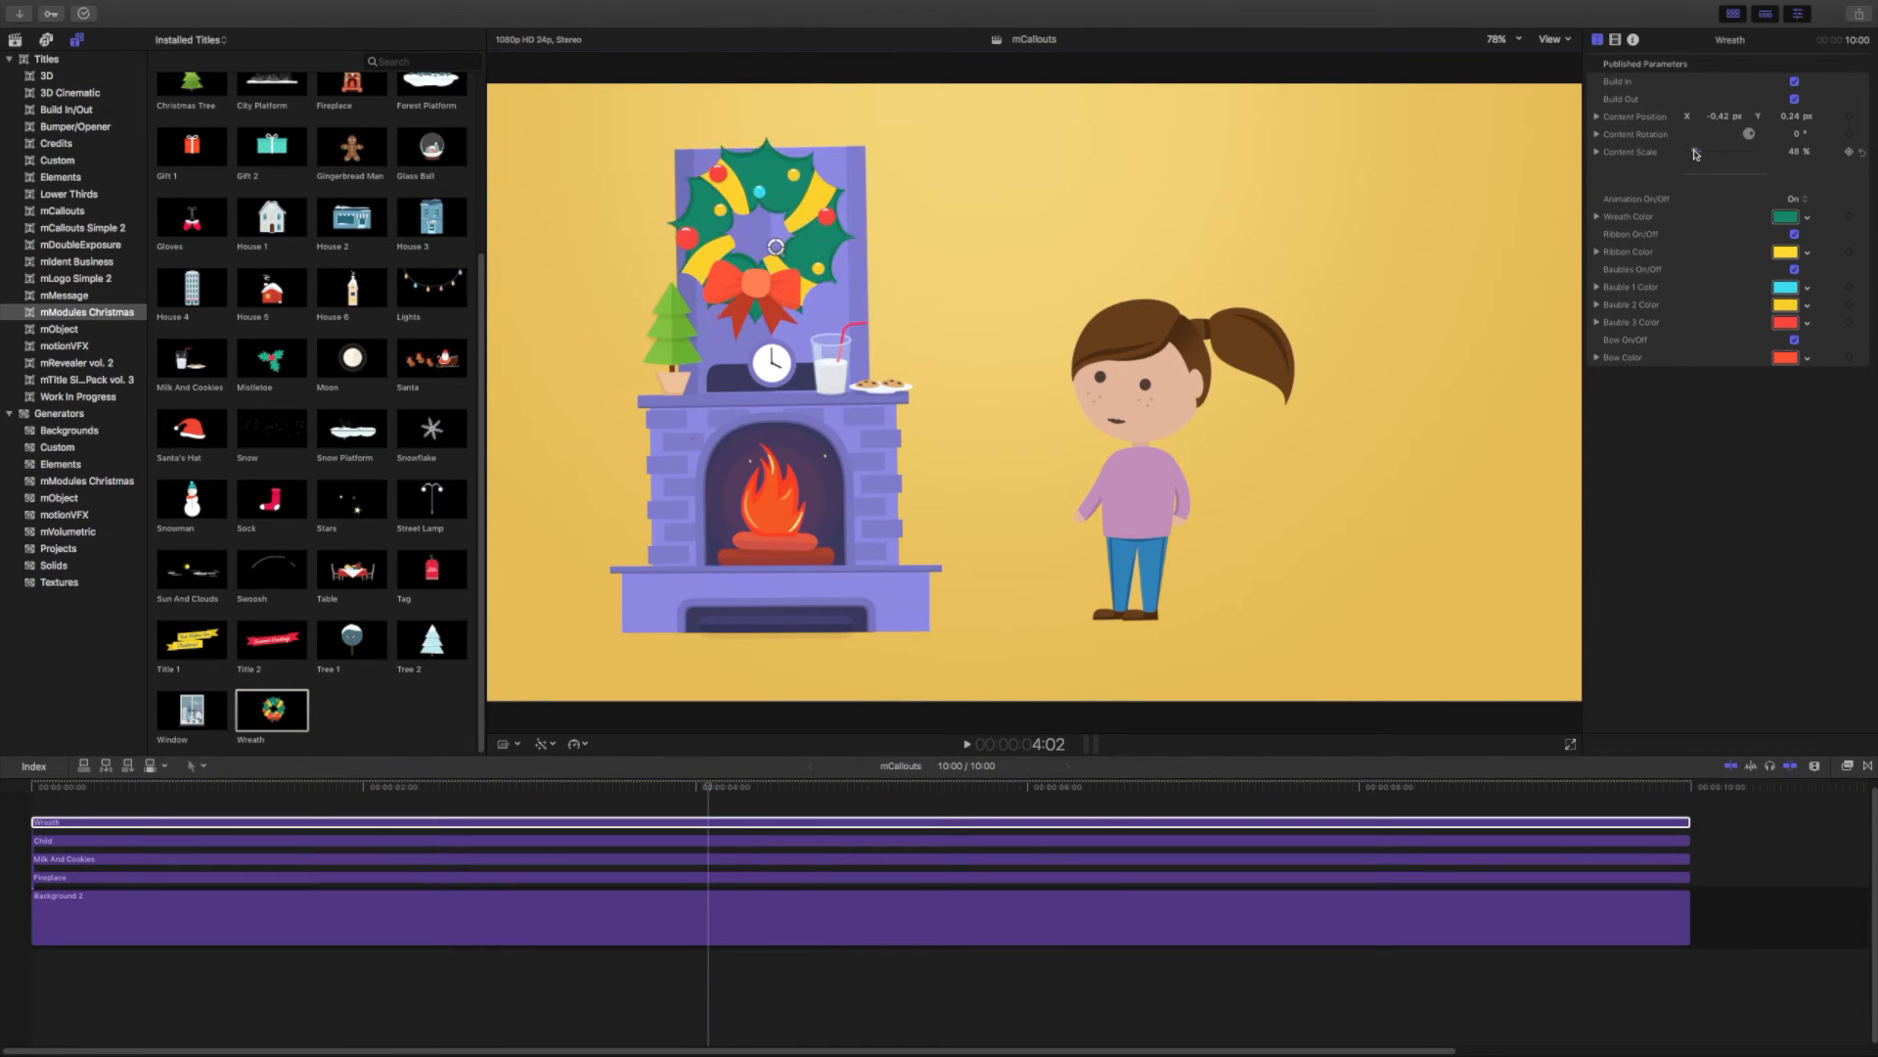
drag(1720, 152, 1692, 153)
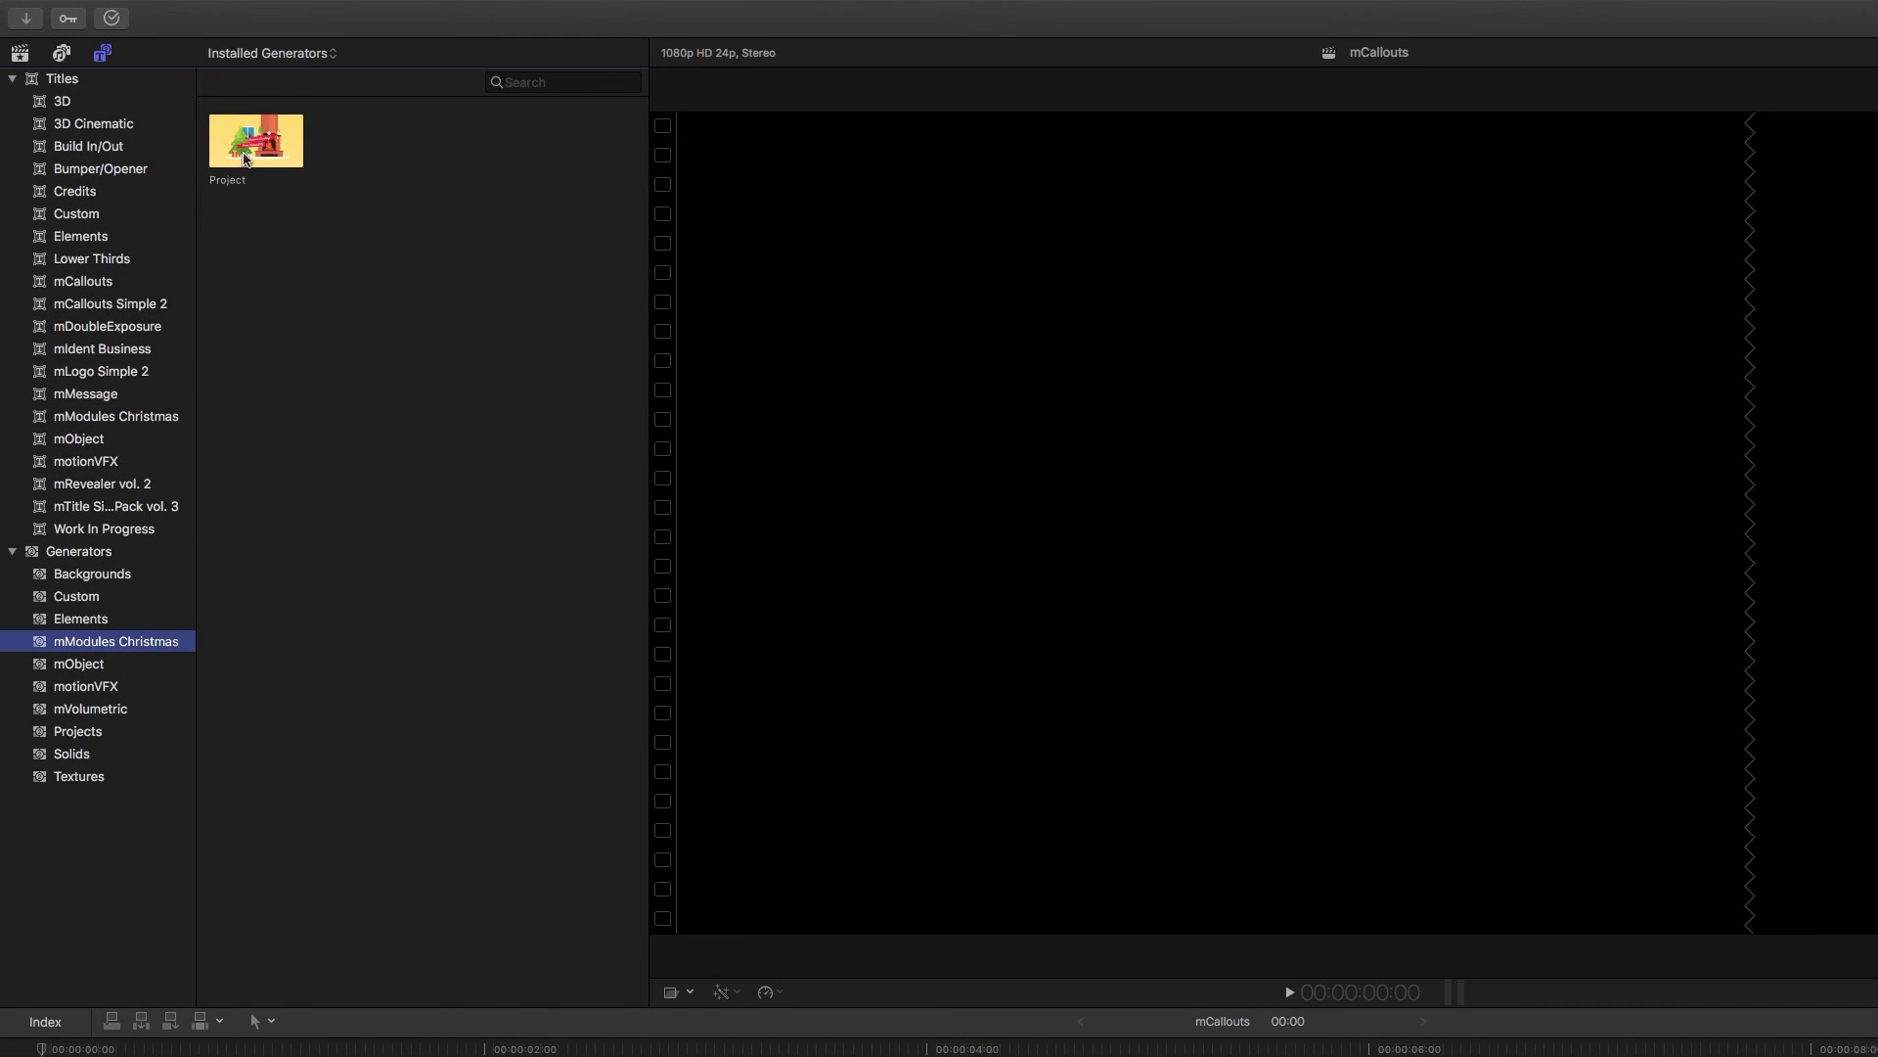
Load the mModules Christmas template Project showing 'Beautiful Winter Landscapes'
double_click(255, 141)
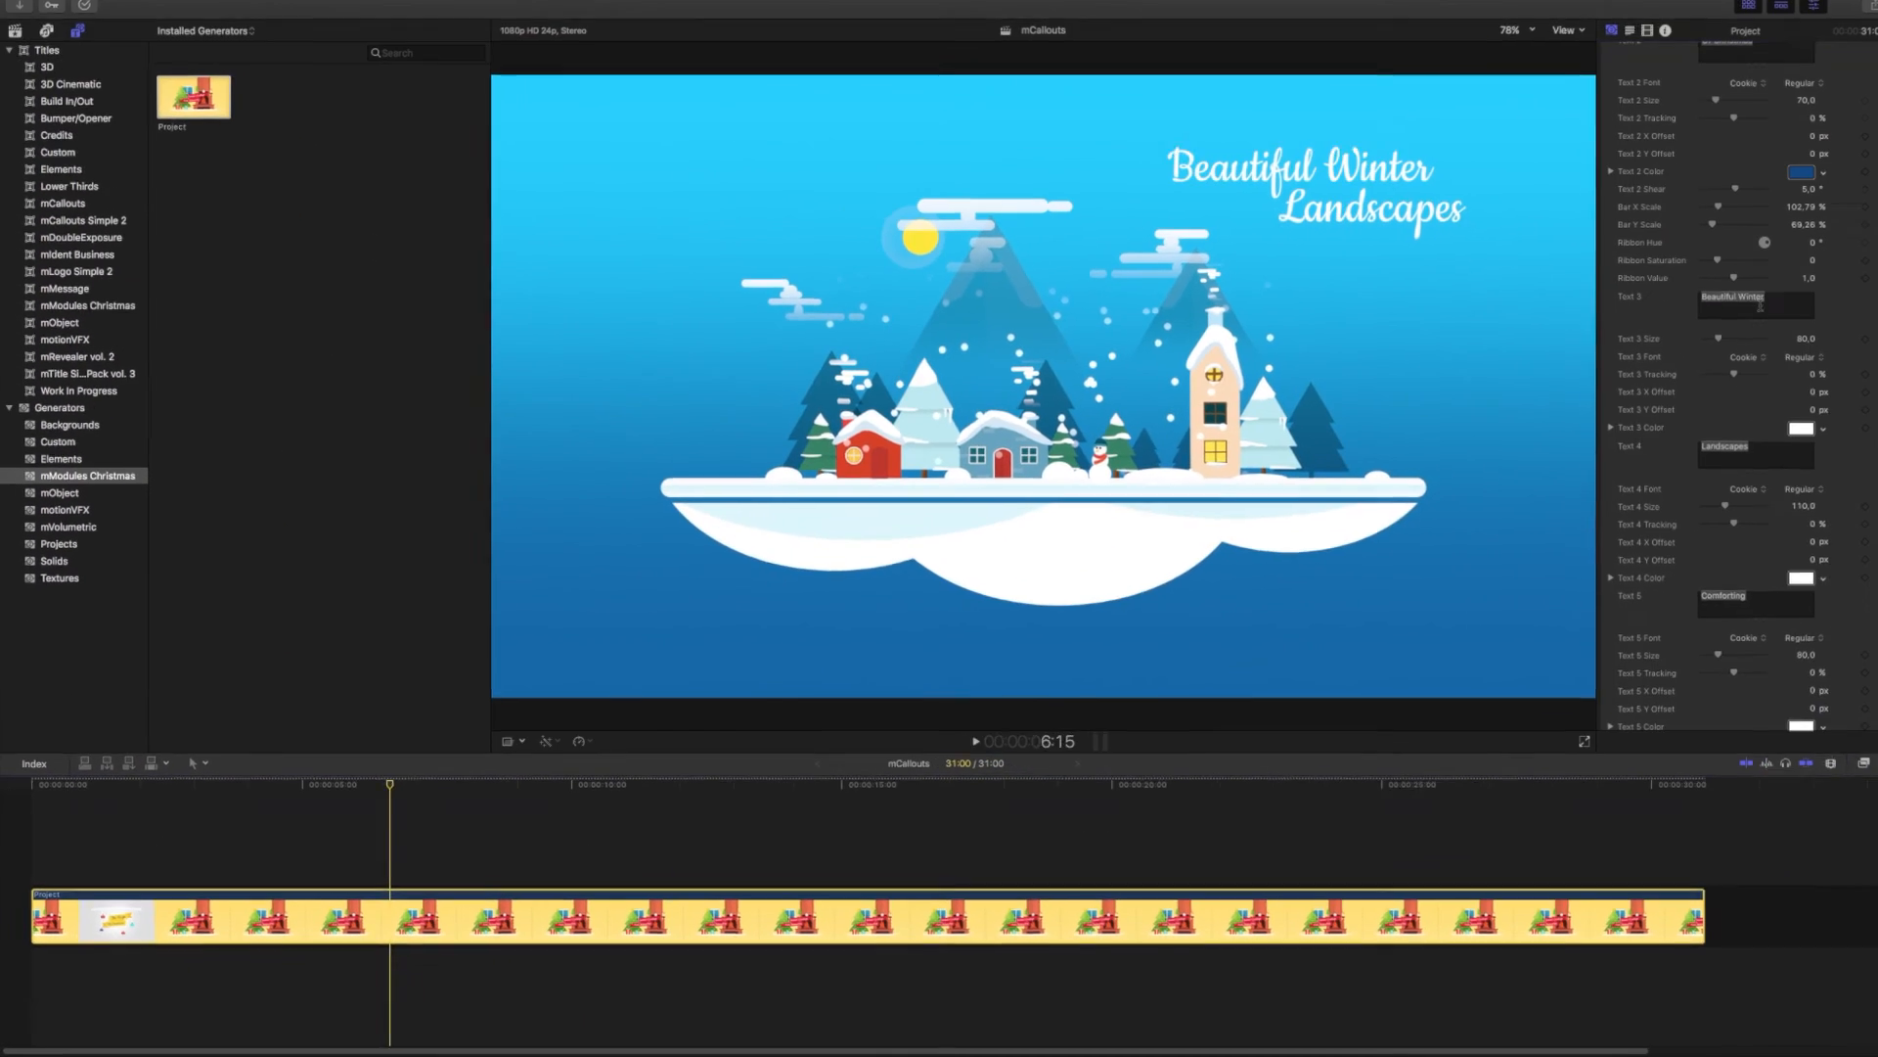